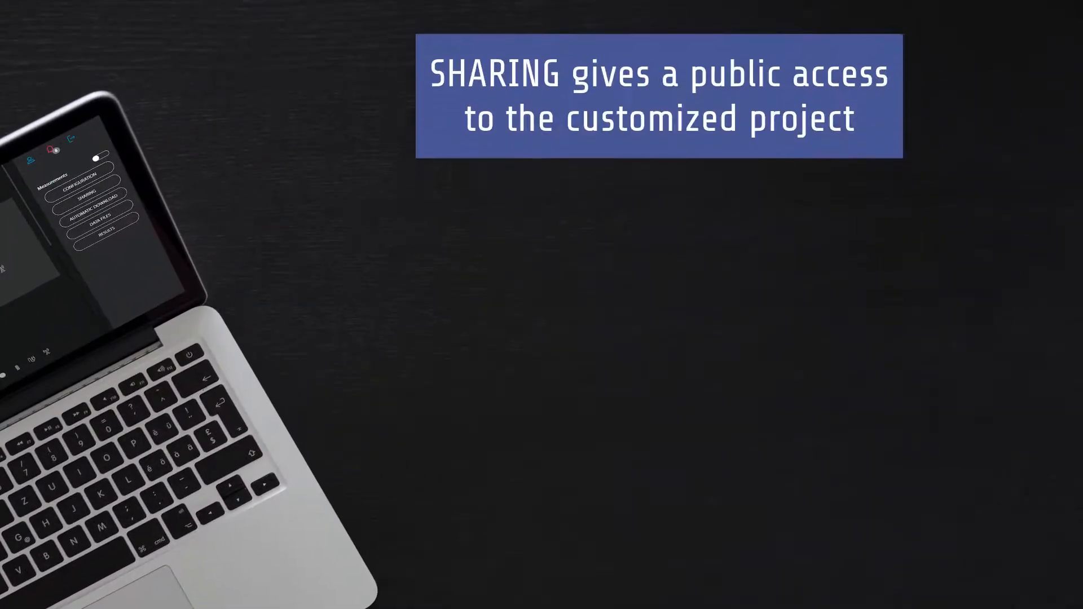
Generate a shareable public link for the MONITORING TEST project via Get link
left_click(784, 256)
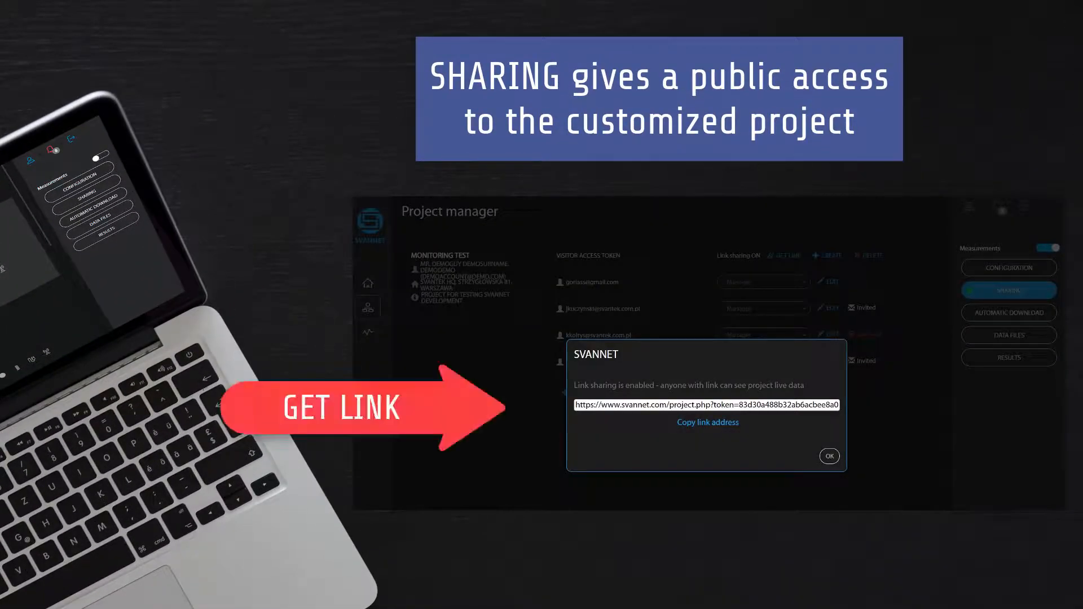